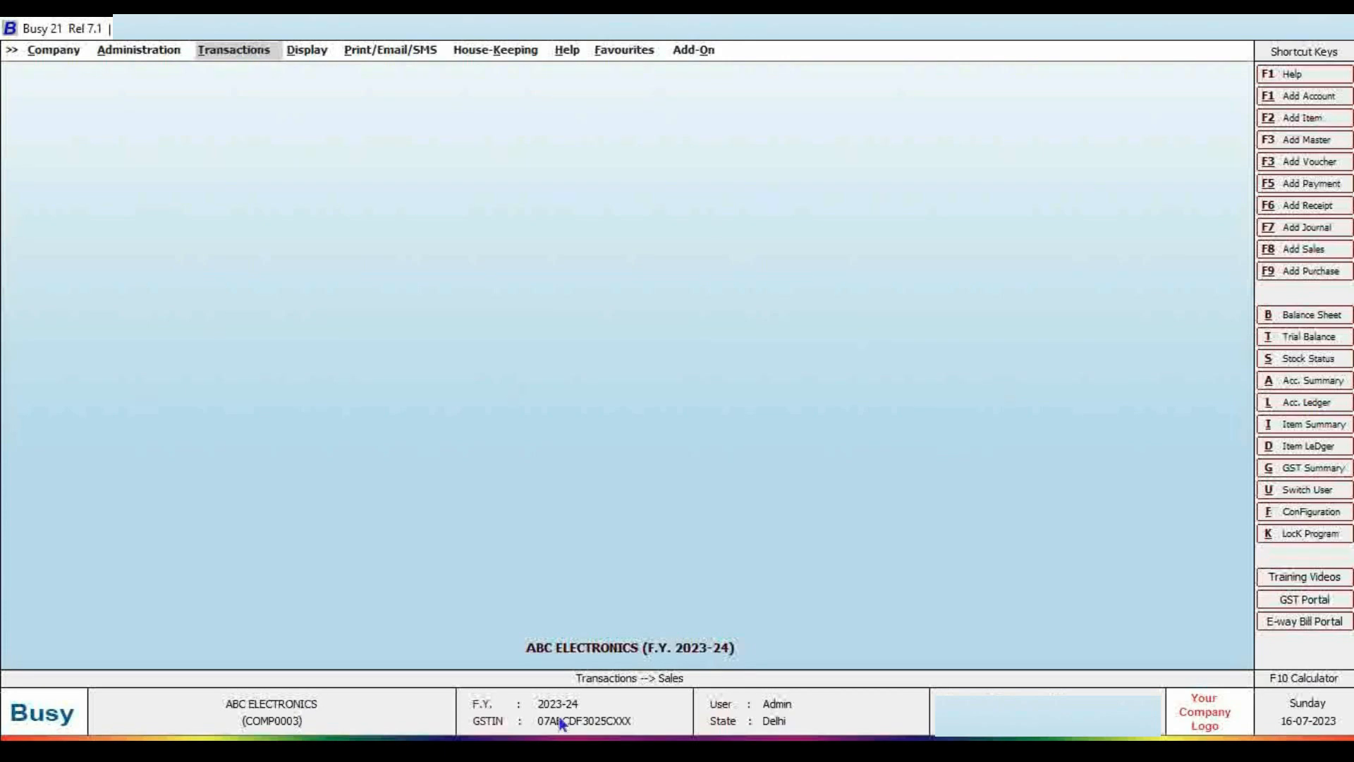
pyautogui.moveTo(298, 284)
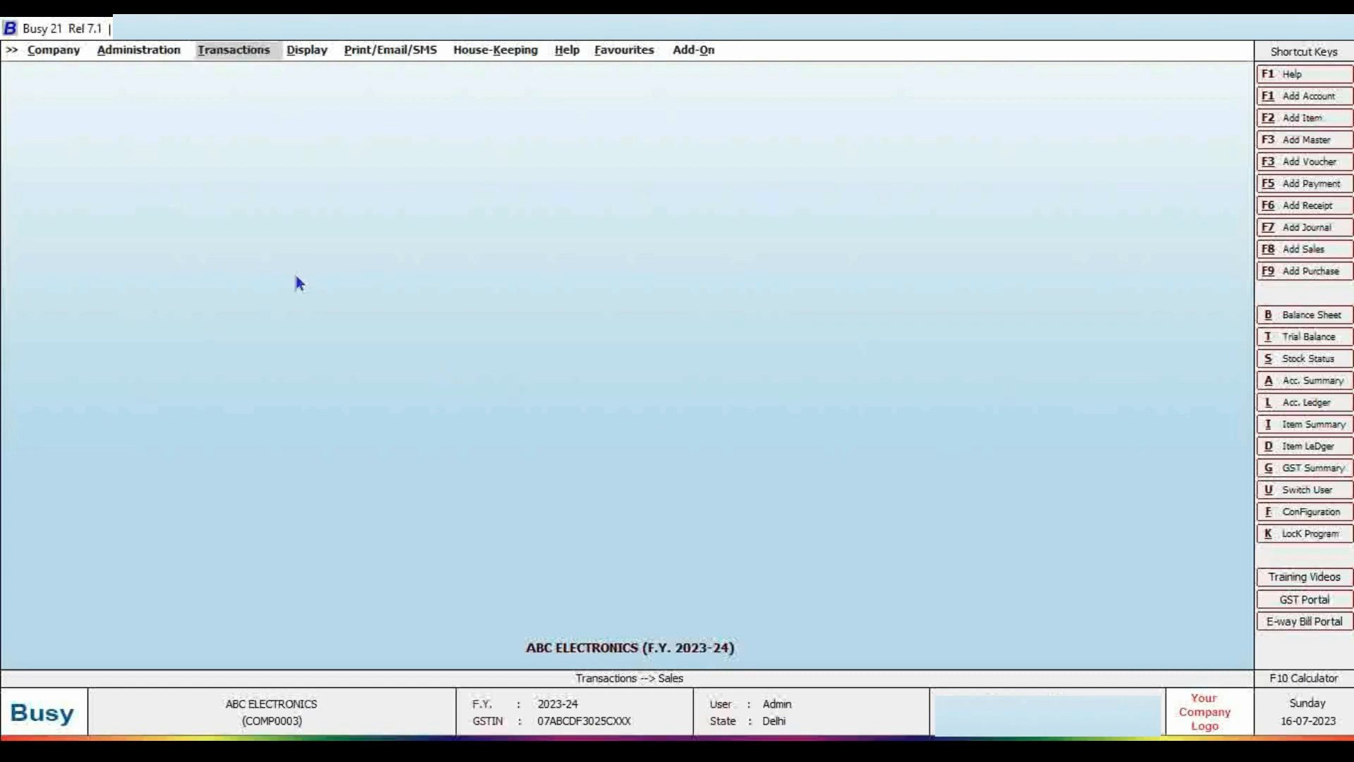
pyautogui.moveTo(130, 54)
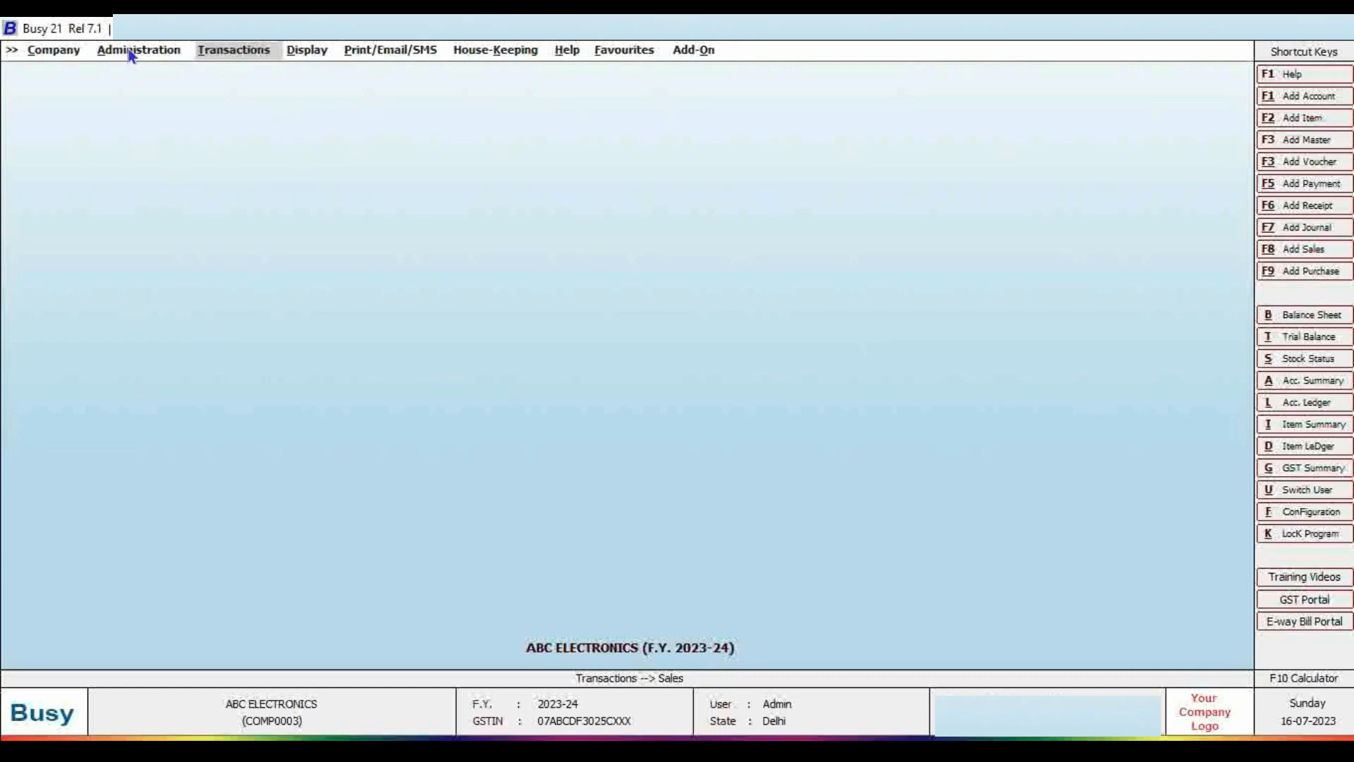
# Step: Open the Features / Options window through Administration > Configuration
pyautogui.click(139, 49)
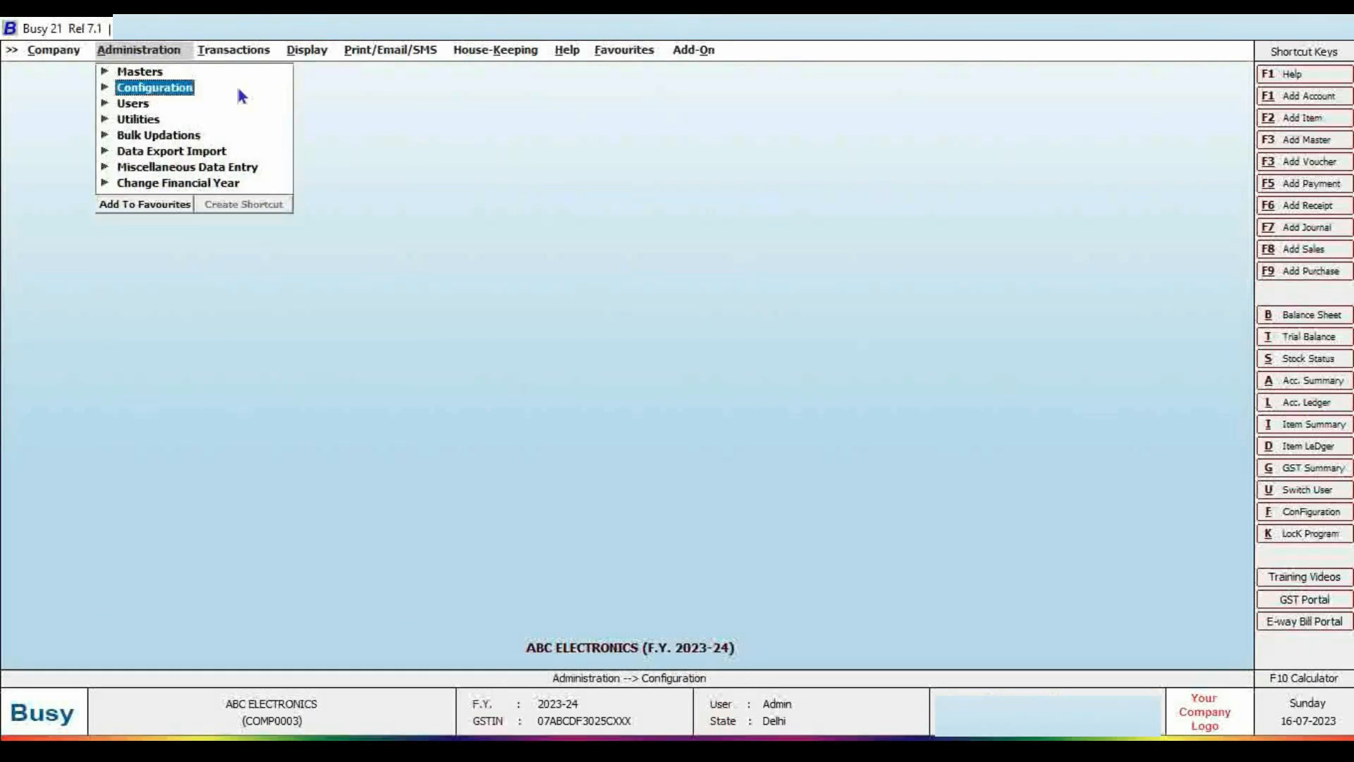
pyautogui.click(153, 87)
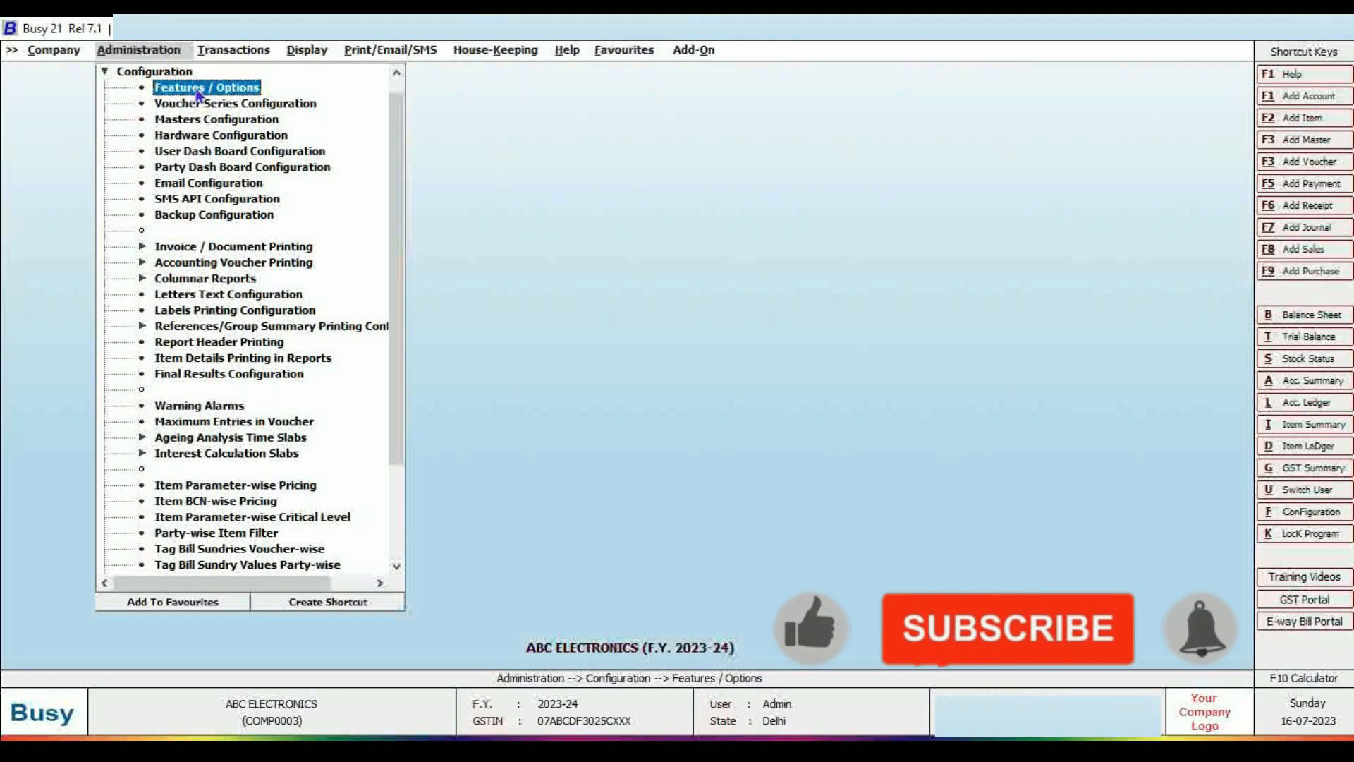
pyautogui.click(207, 87)
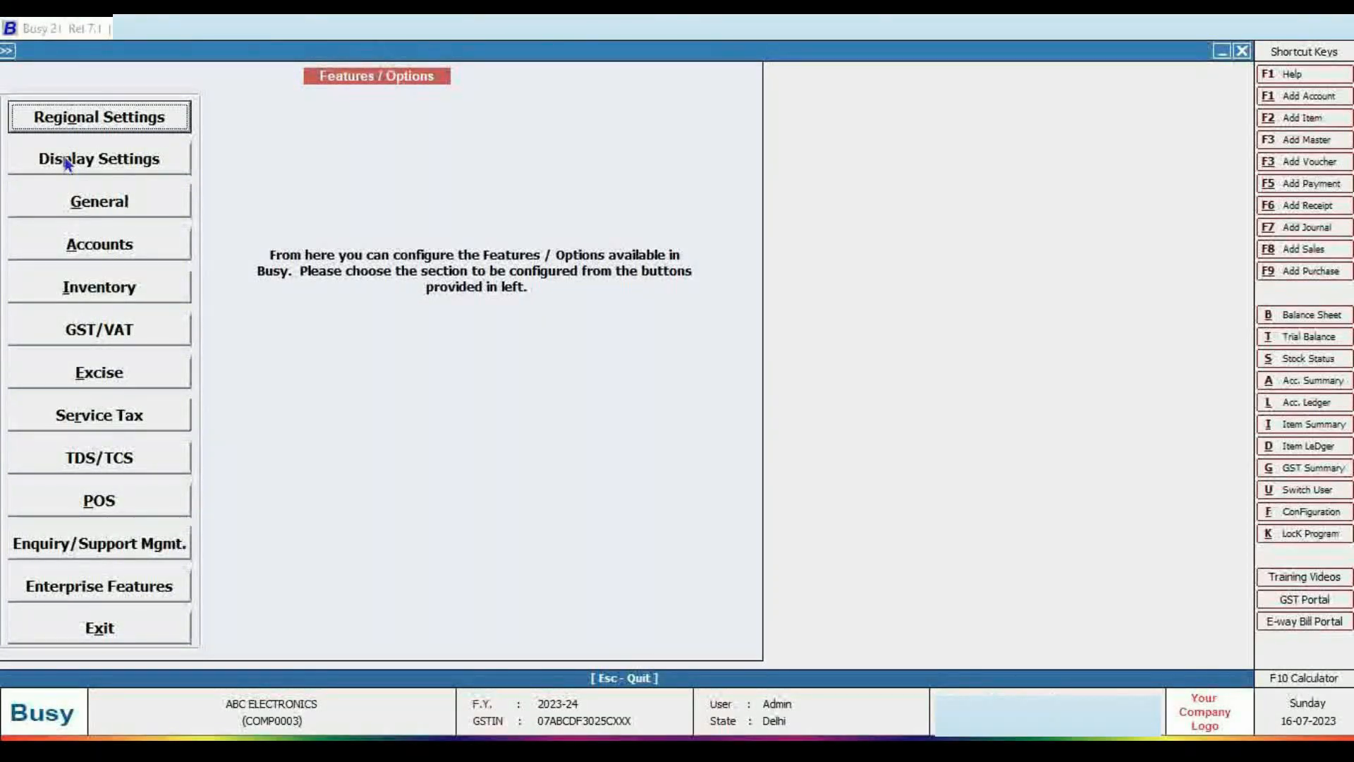
# Step: In Display Settings, set the company background image to C:\Users\lenovo\Desktop\LOGO\Wallpaper
pyautogui.click(99, 159)
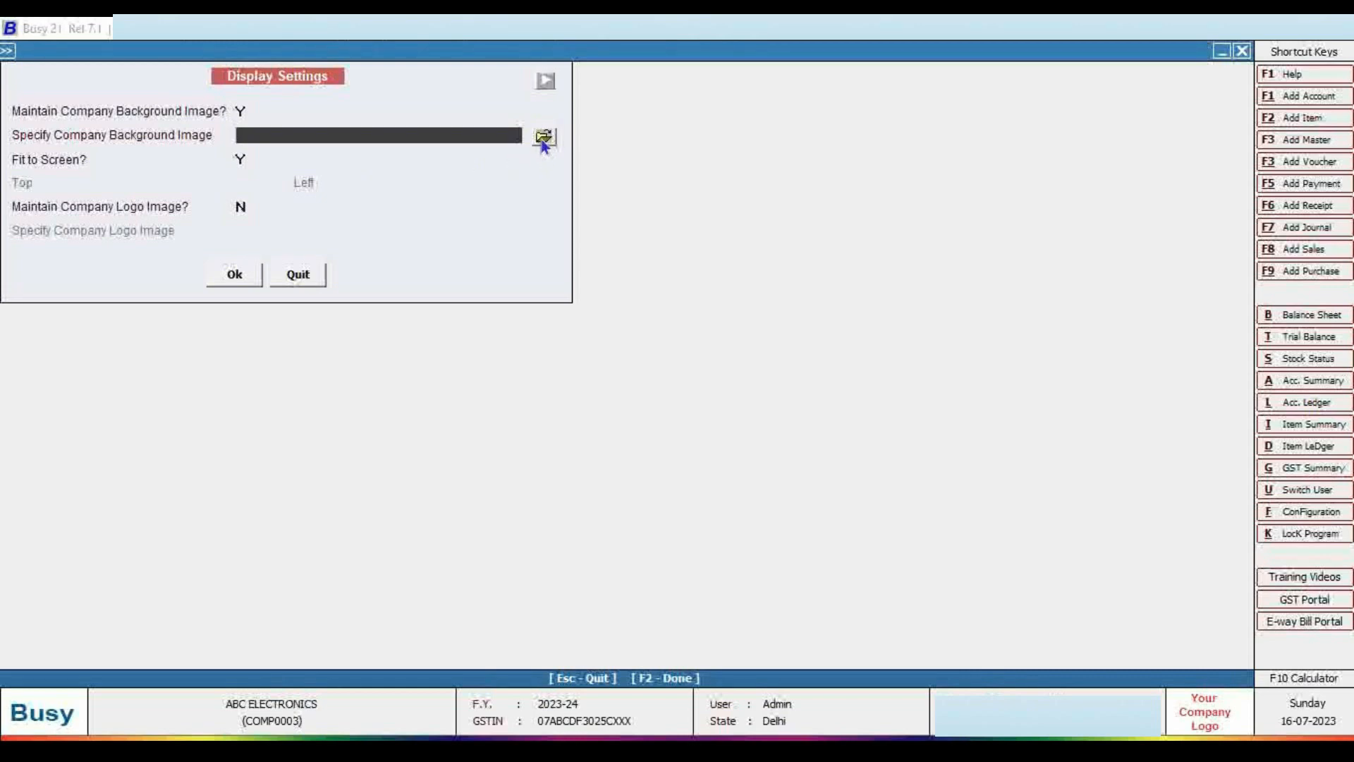
pyautogui.click(543, 138)
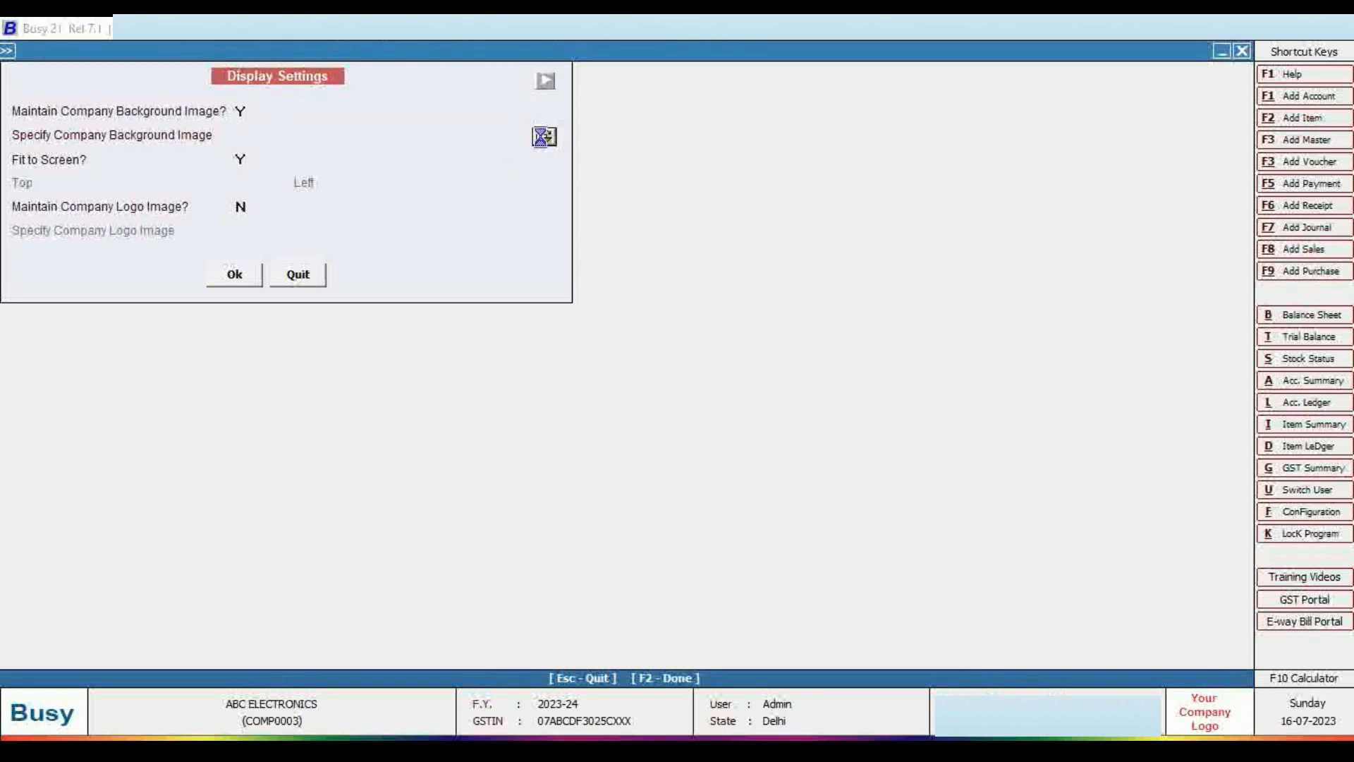
pyautogui.click(543, 136)
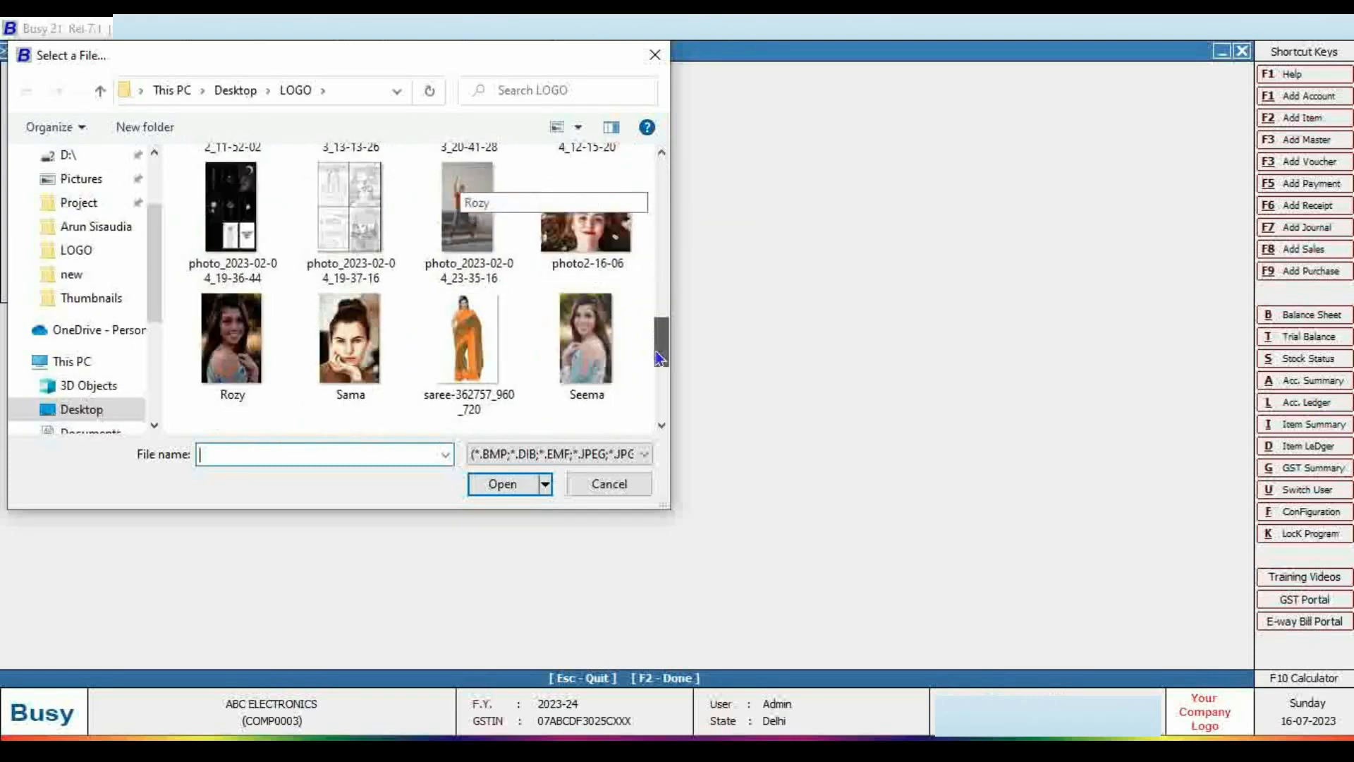
pyautogui.scroll(-3)
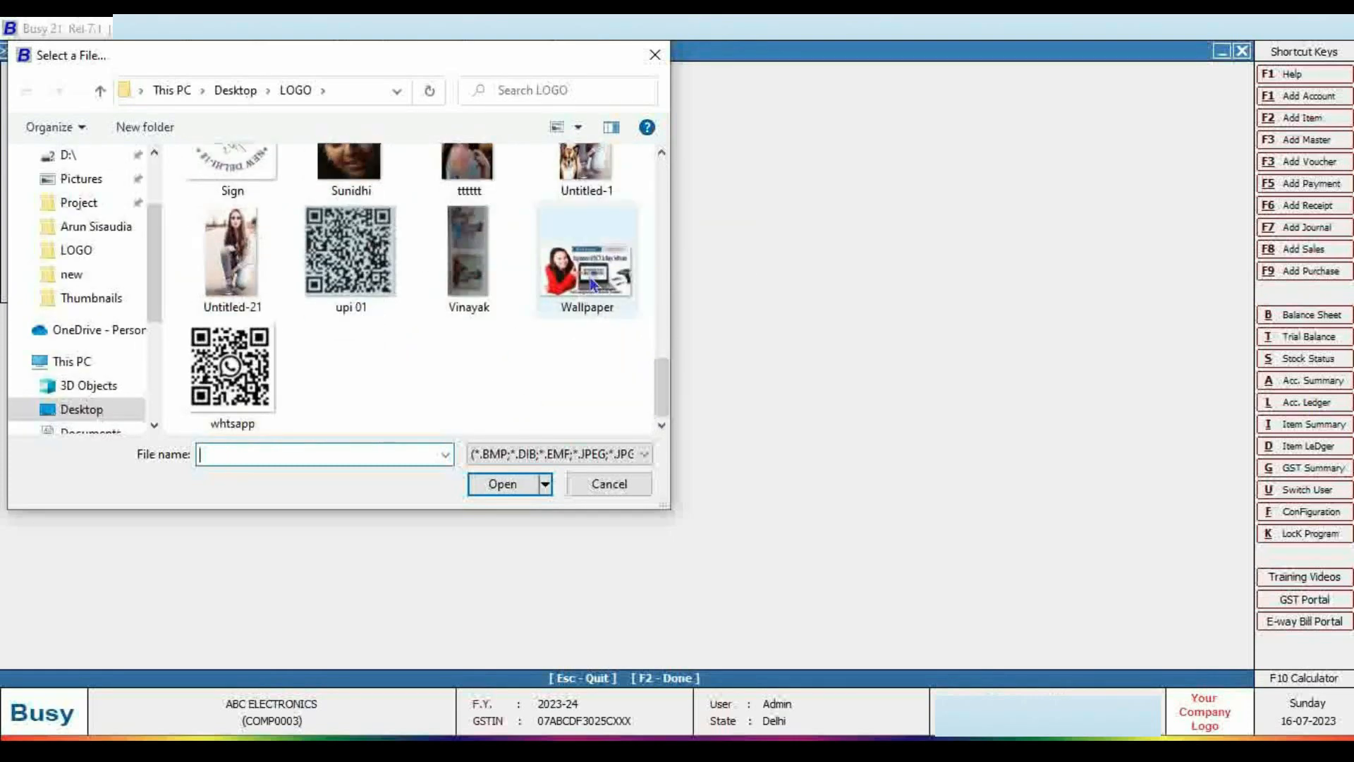
pyautogui.click(608, 484)
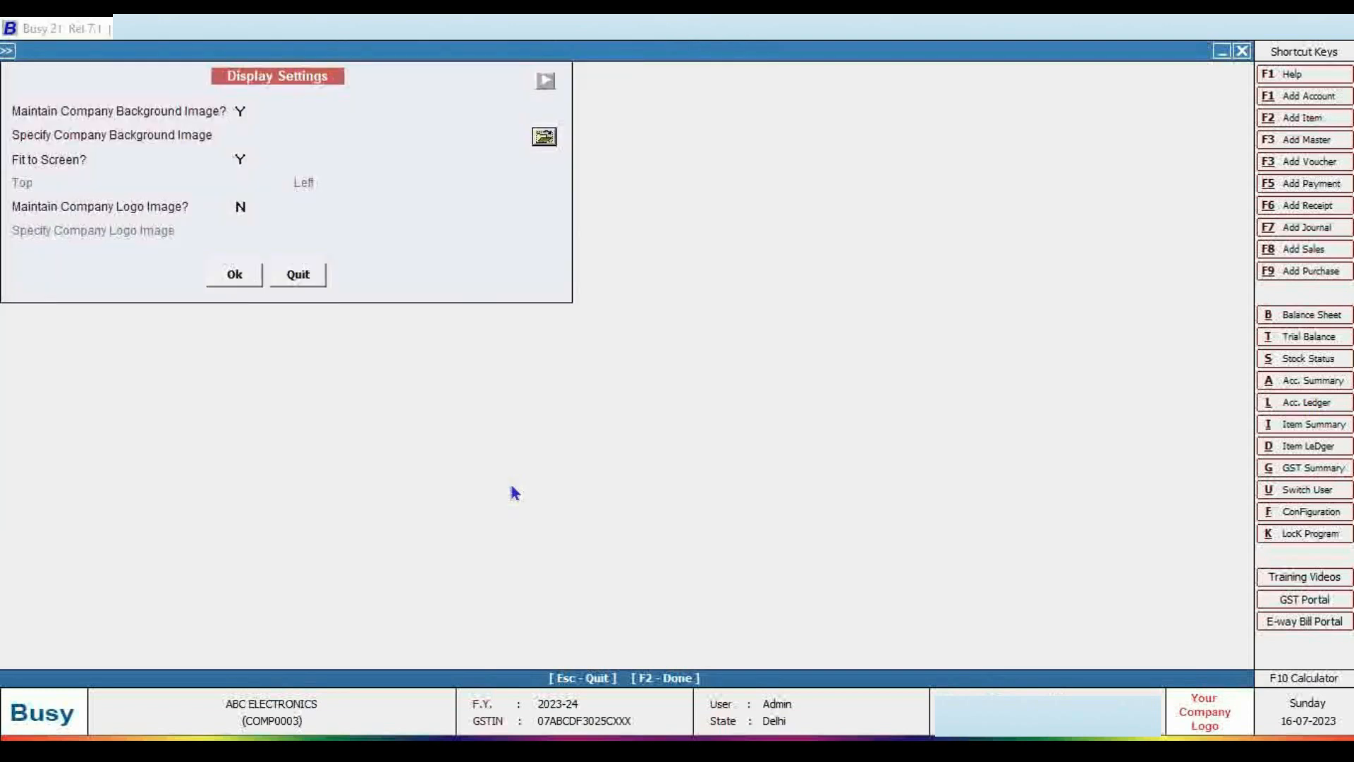
pyautogui.write('C:\\Users\\lenovo\\Desktop\\LOGO\\Wallpaper')
pyautogui.write('Y')
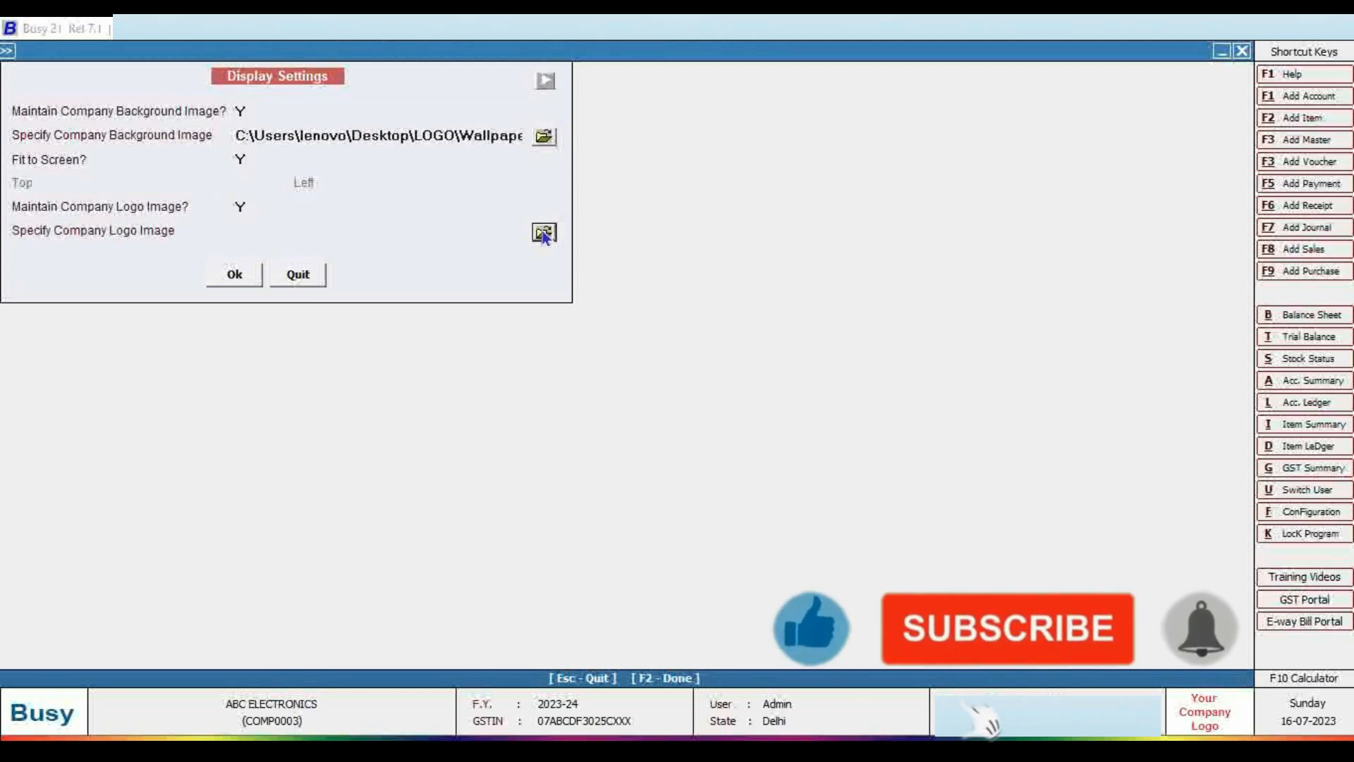
# Step: Choose the LOGO COM picture as the company logo image and confirm with Ok
pyautogui.click(543, 232)
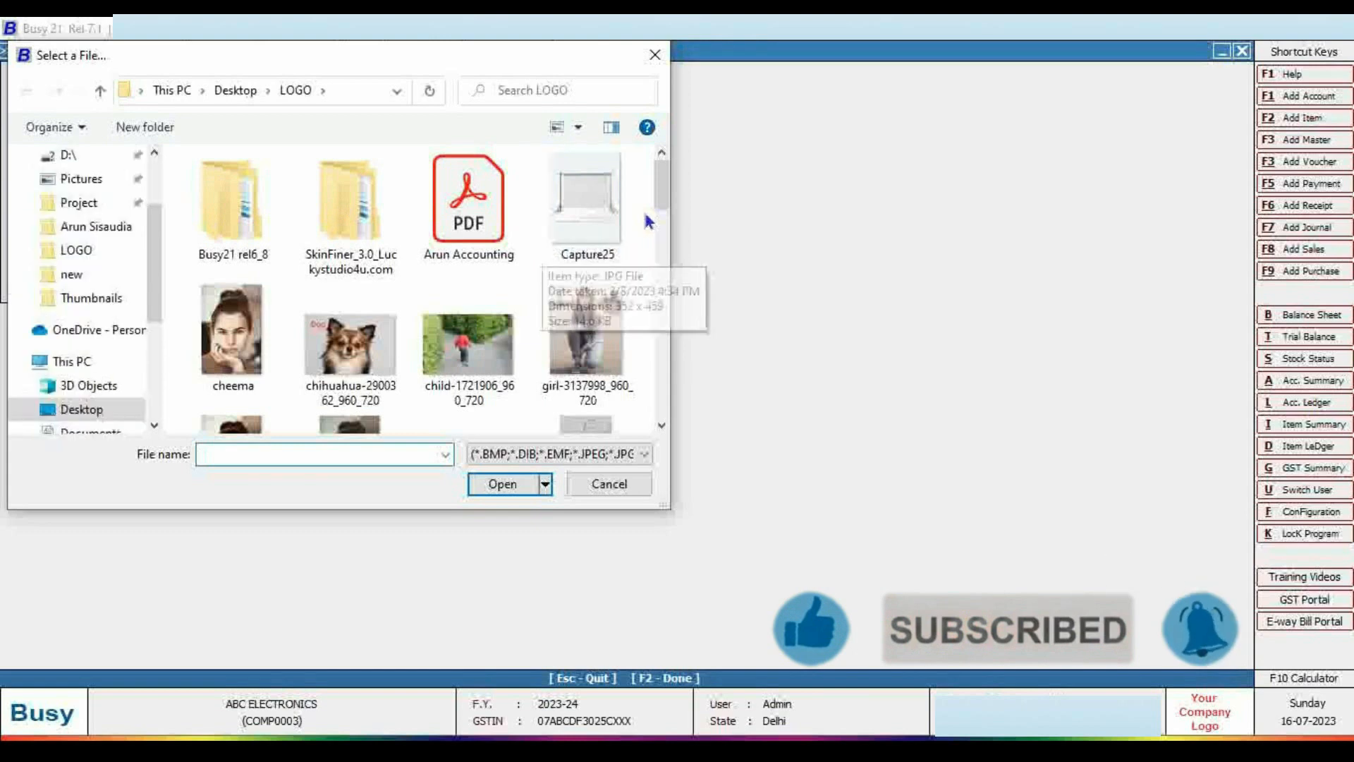
pyautogui.scroll(-3)
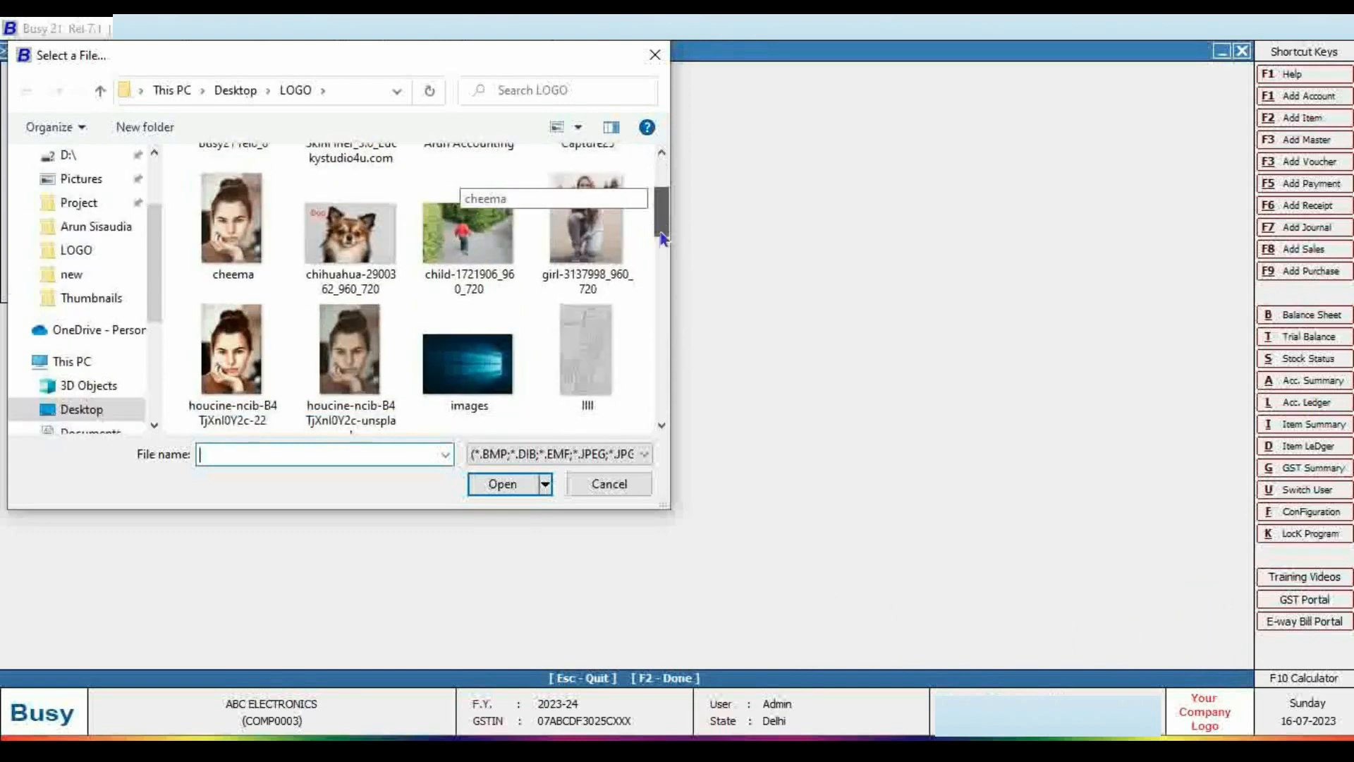
pyautogui.click(231, 301)
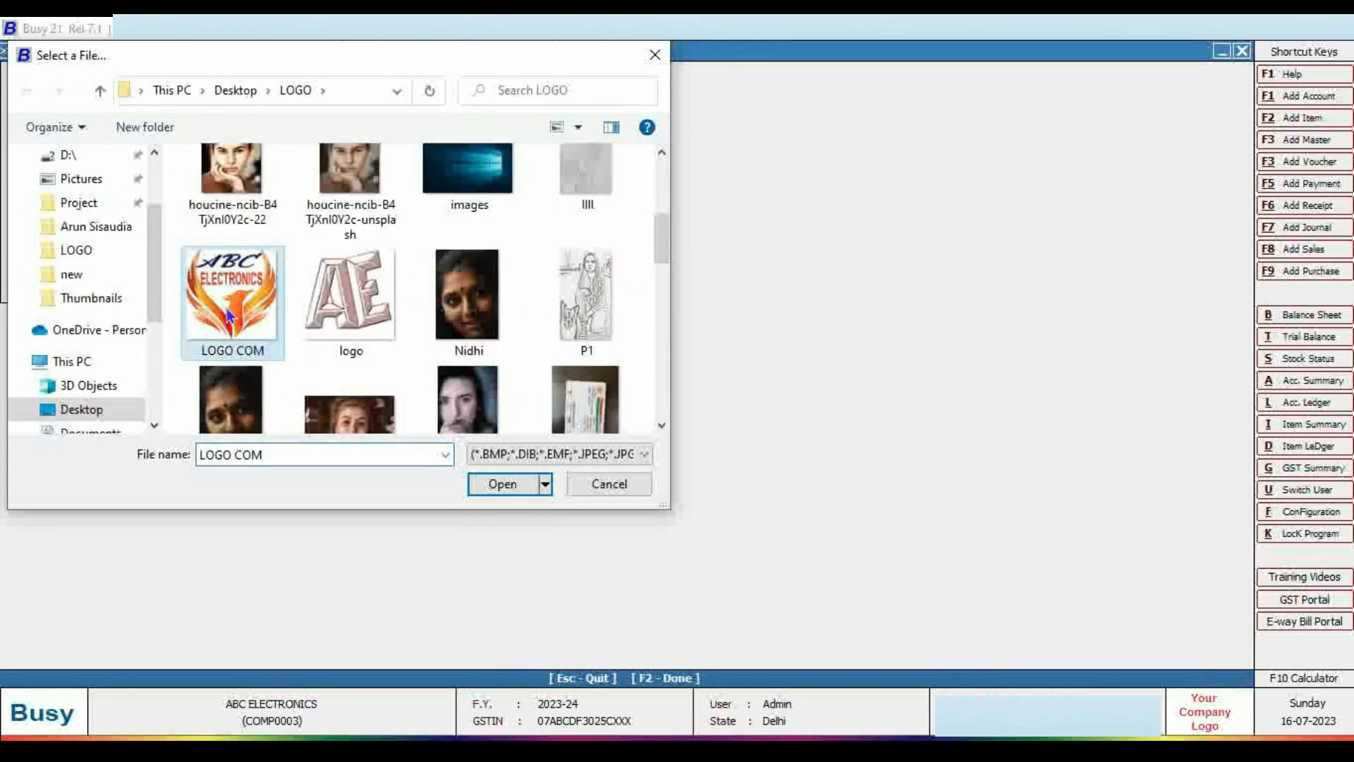
pyautogui.click(501, 483)
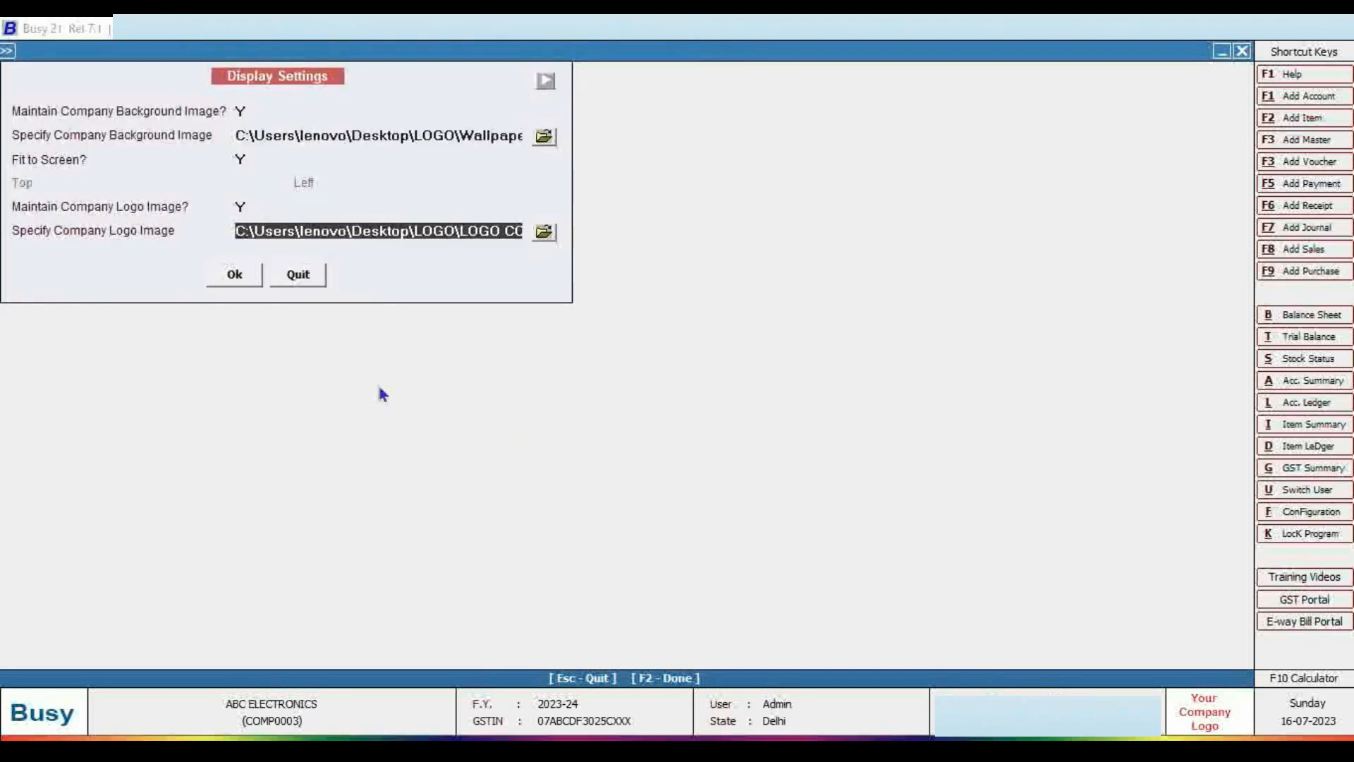
pyautogui.click(234, 274)
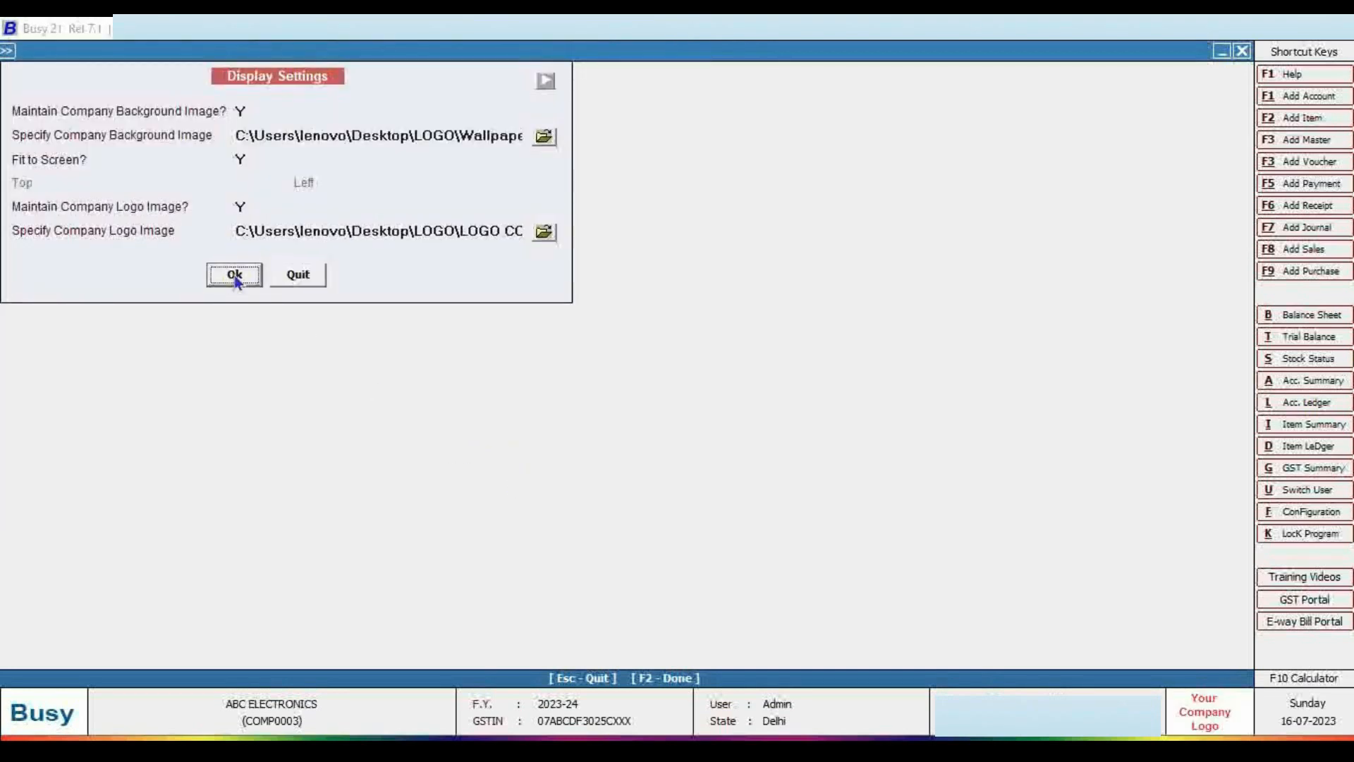
pyautogui.click(233, 274)
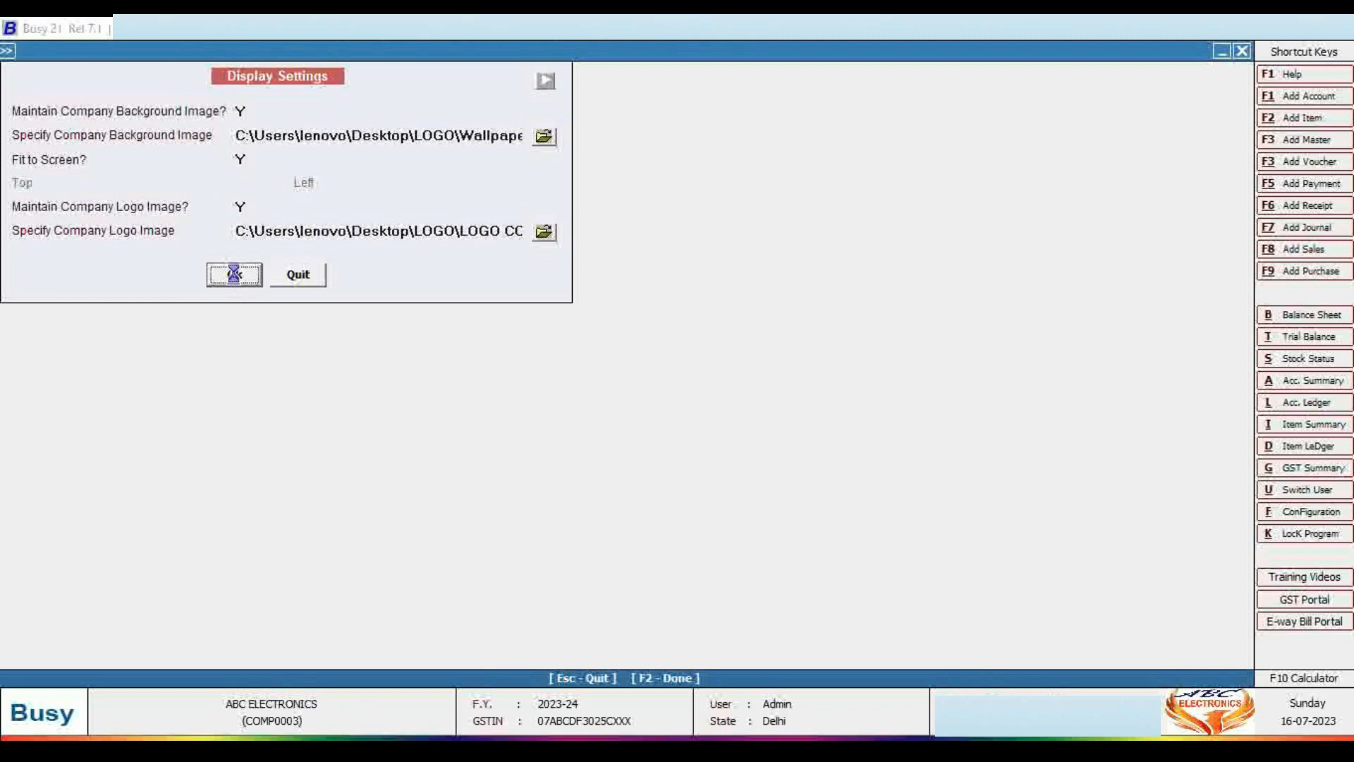
# Step: Exit Features / Options, then browse the House-Keeping, Help and Administration menus
pyautogui.click(234, 274)
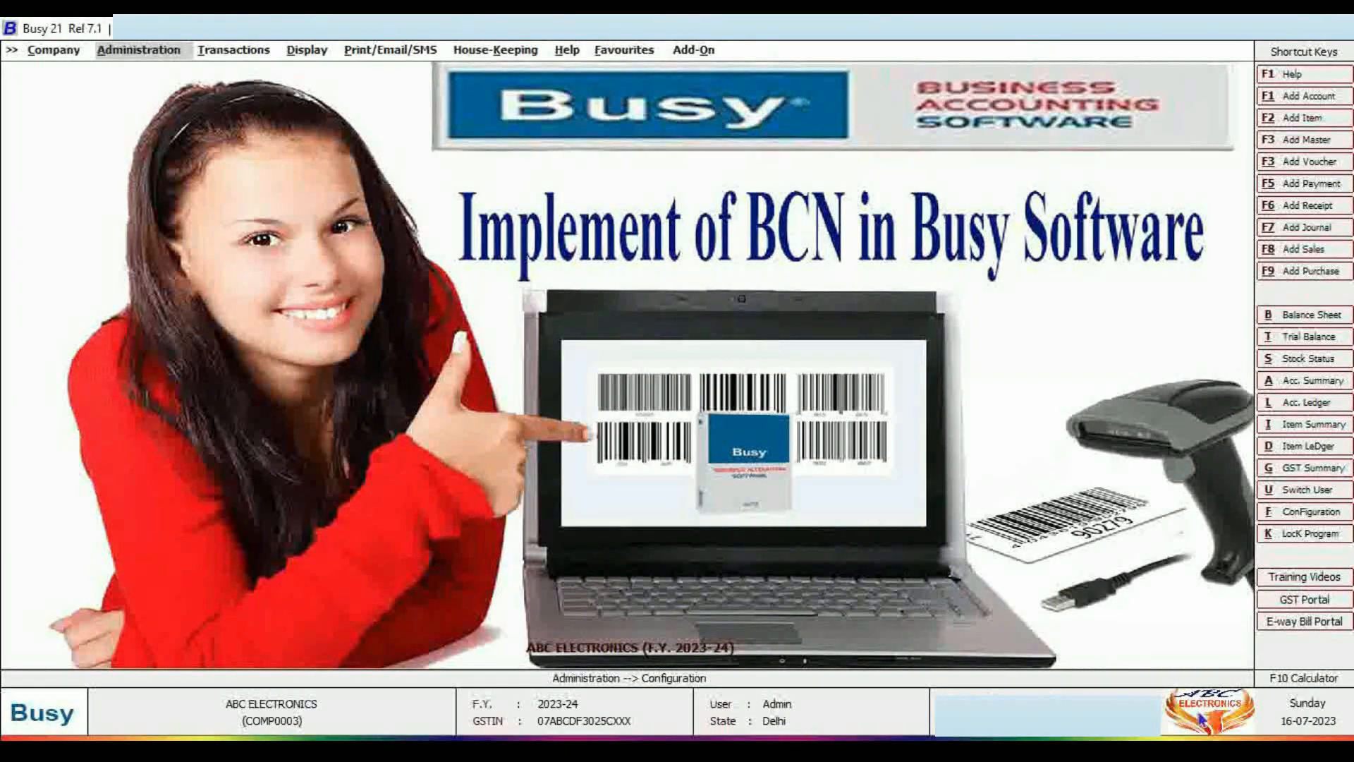
pyautogui.moveTo(624, 300)
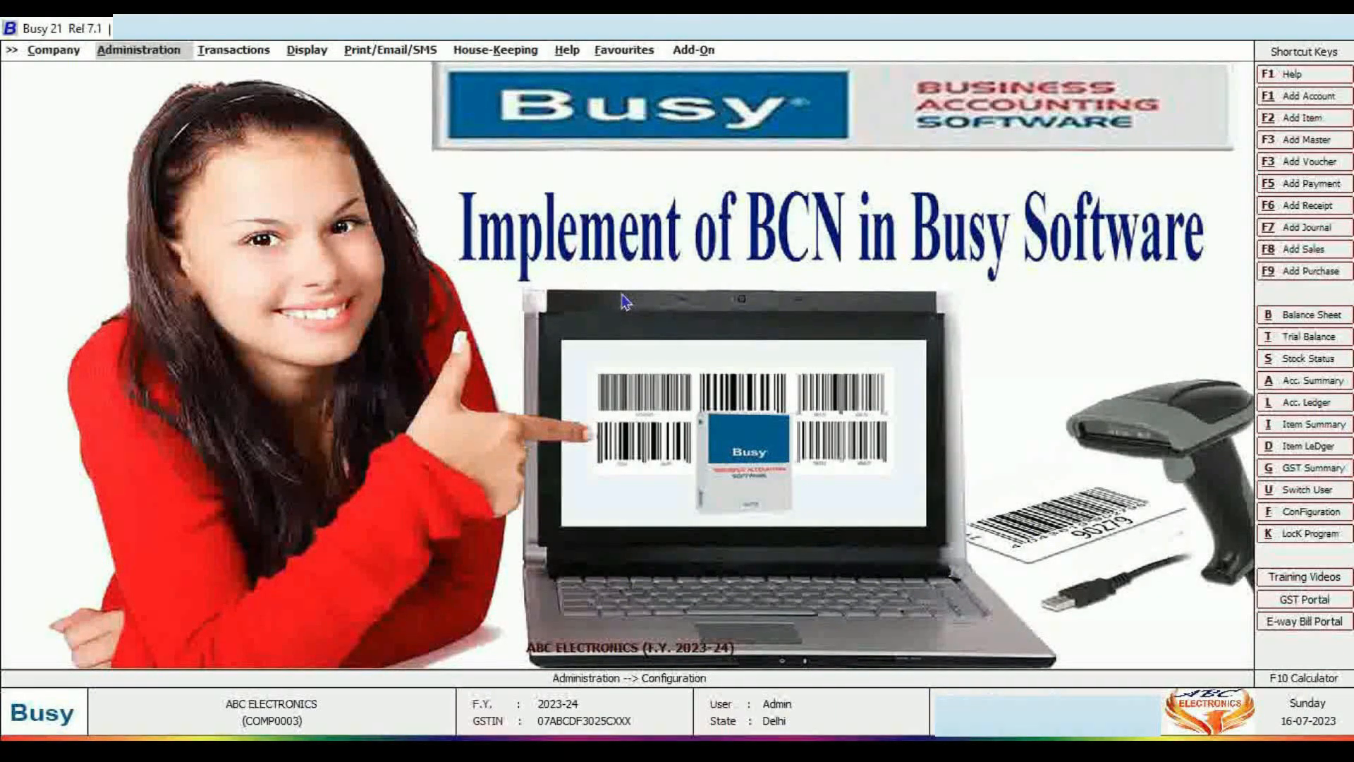
pyautogui.moveTo(242, 65)
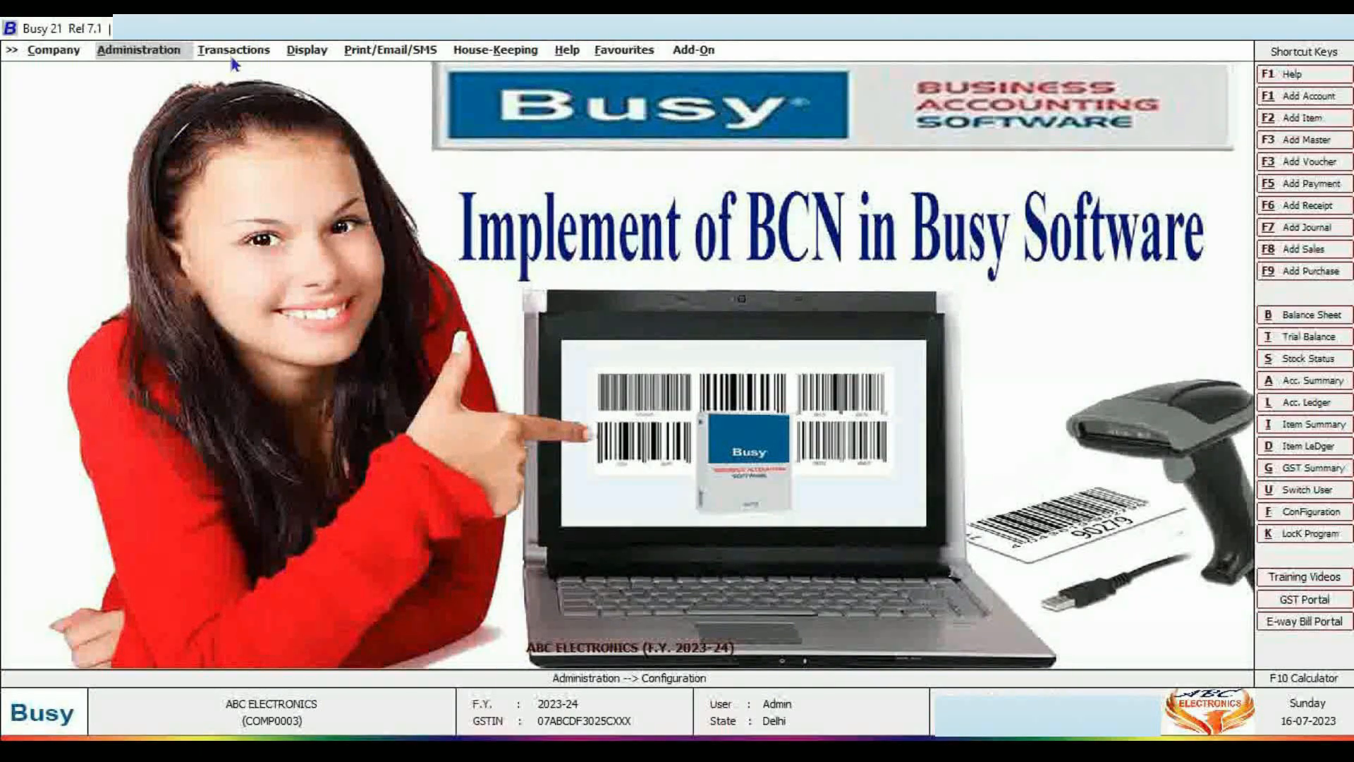
pyautogui.click(495, 49)
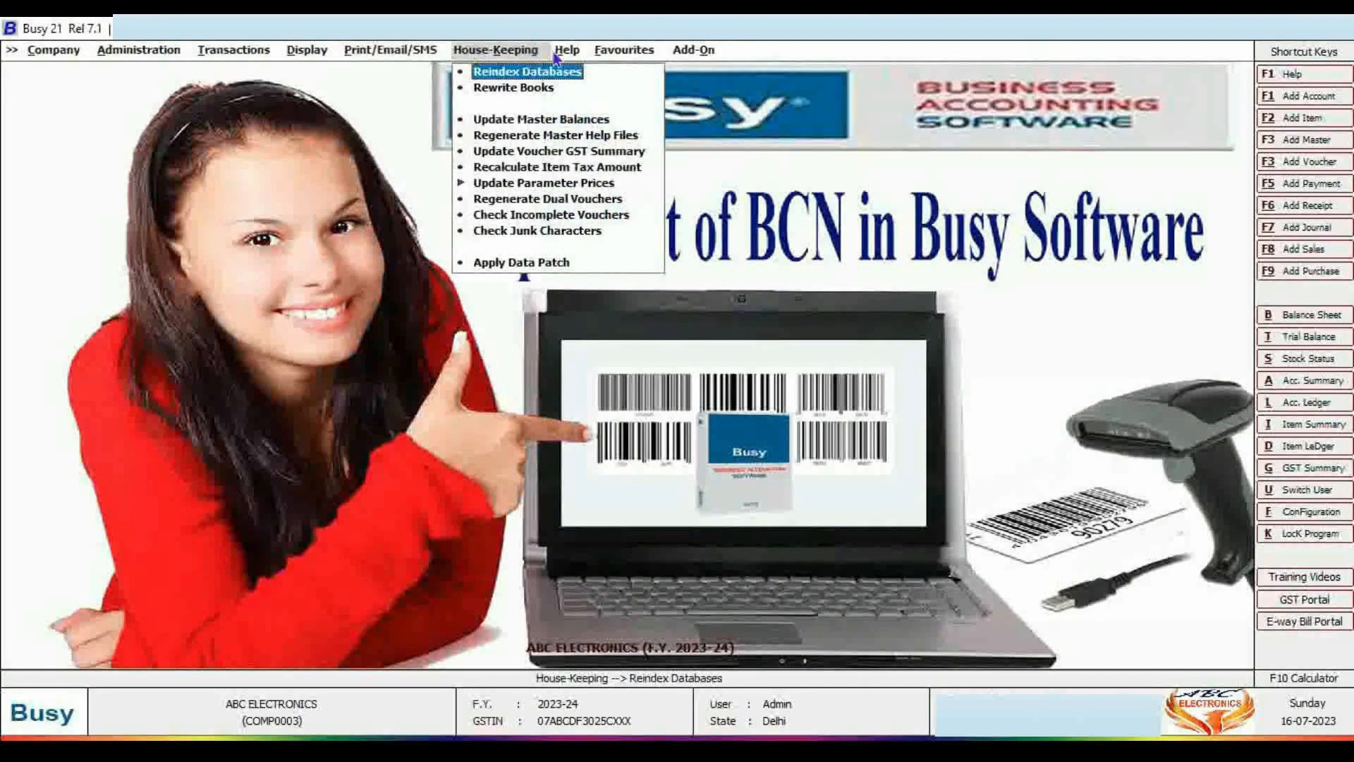
pyautogui.click(566, 49)
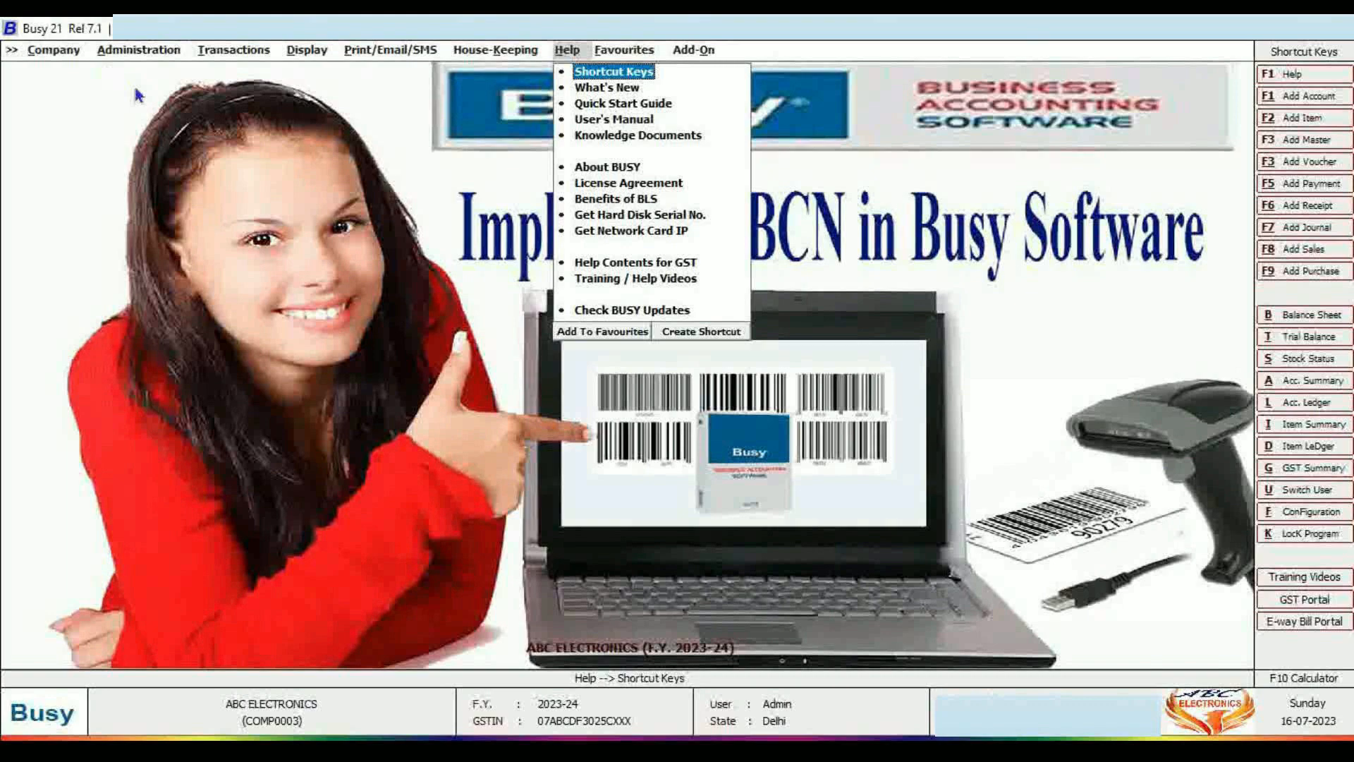
pyautogui.click(139, 49)
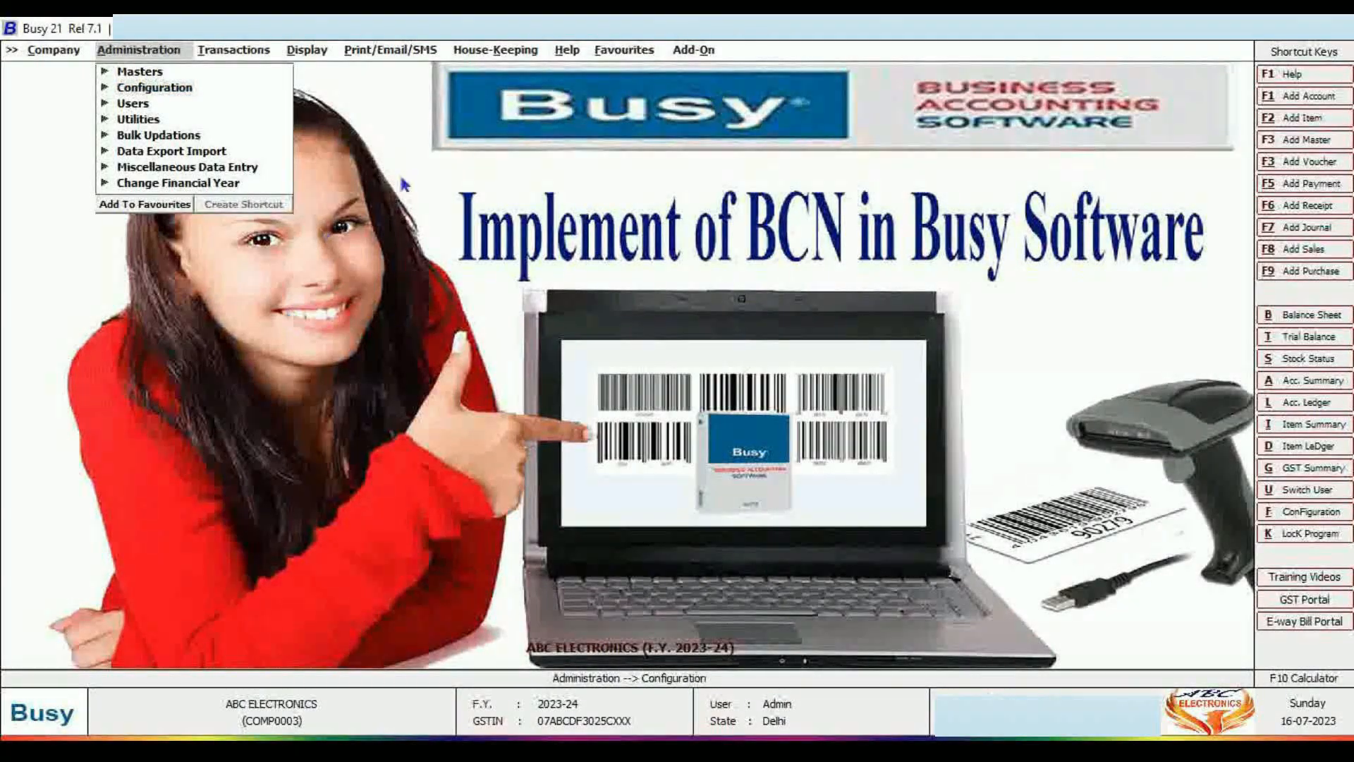